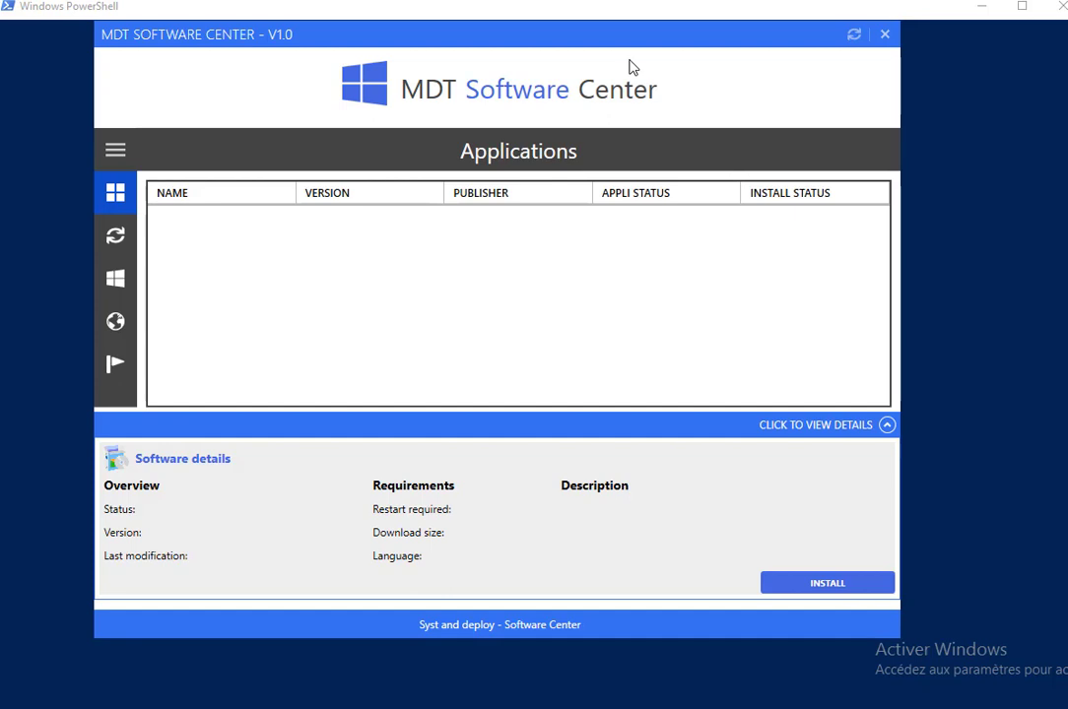
mouse_move(616, 48)
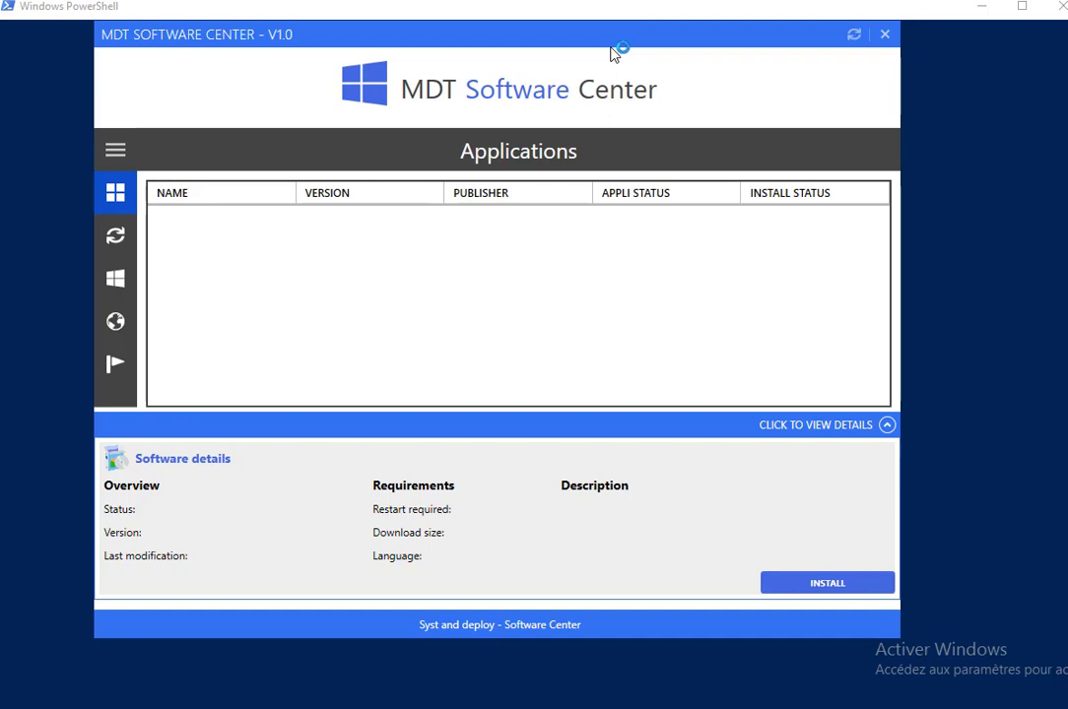
mouse_move(595, 53)
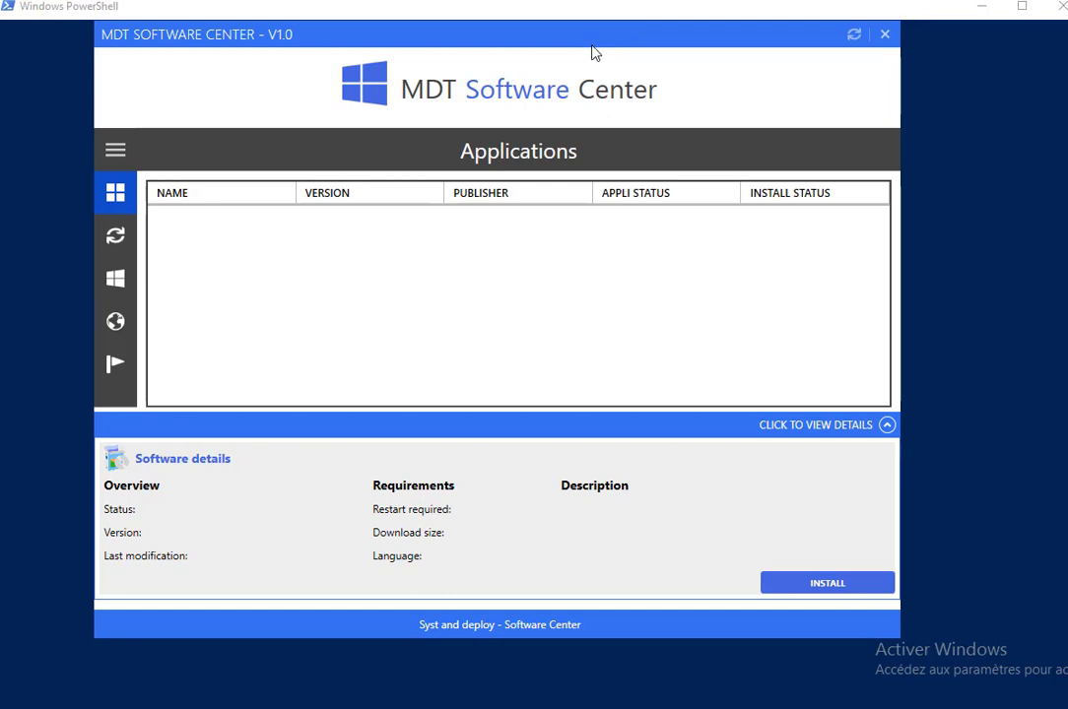
mouse_move(357, 287)
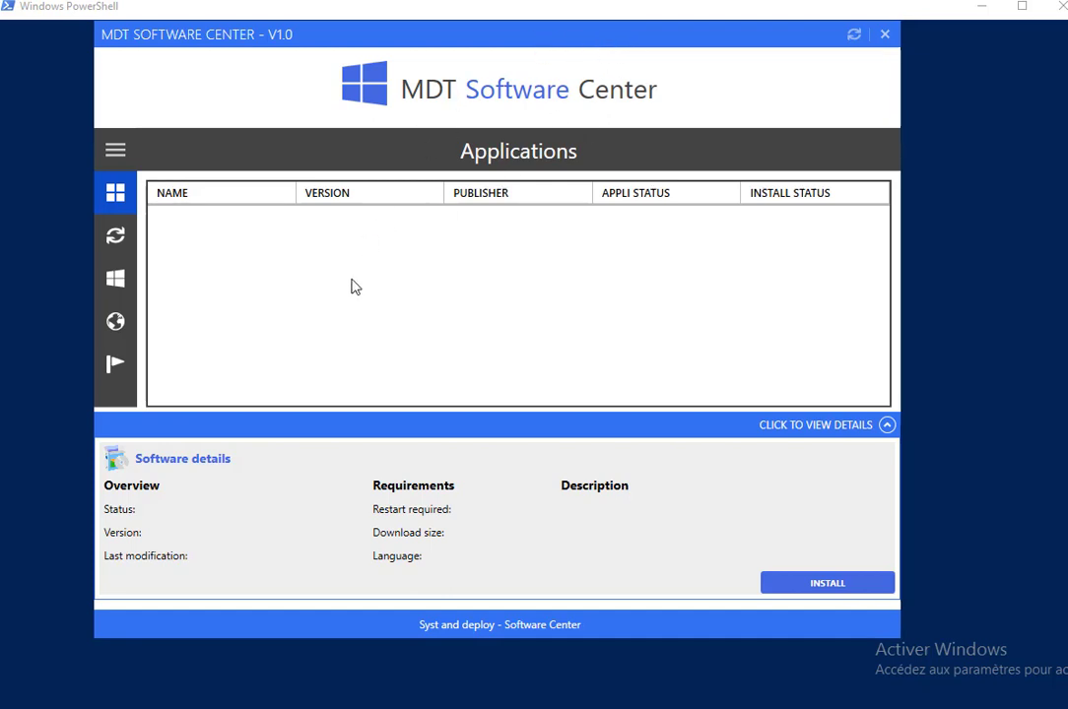
mouse_move(898, 35)
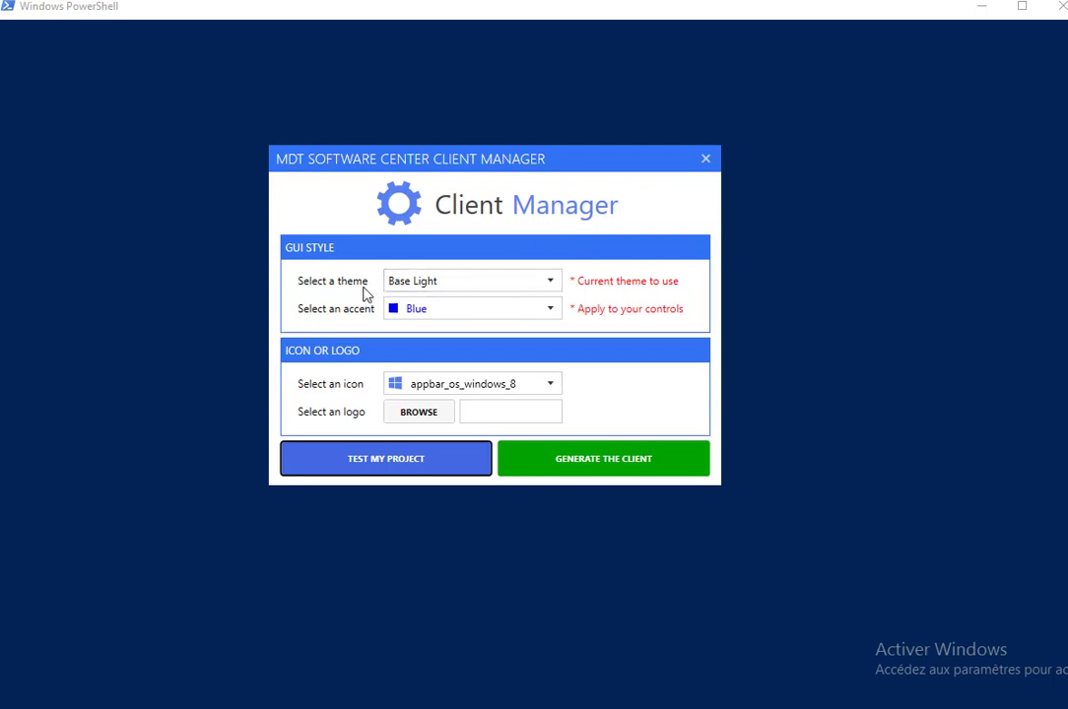
mouse_move(497, 292)
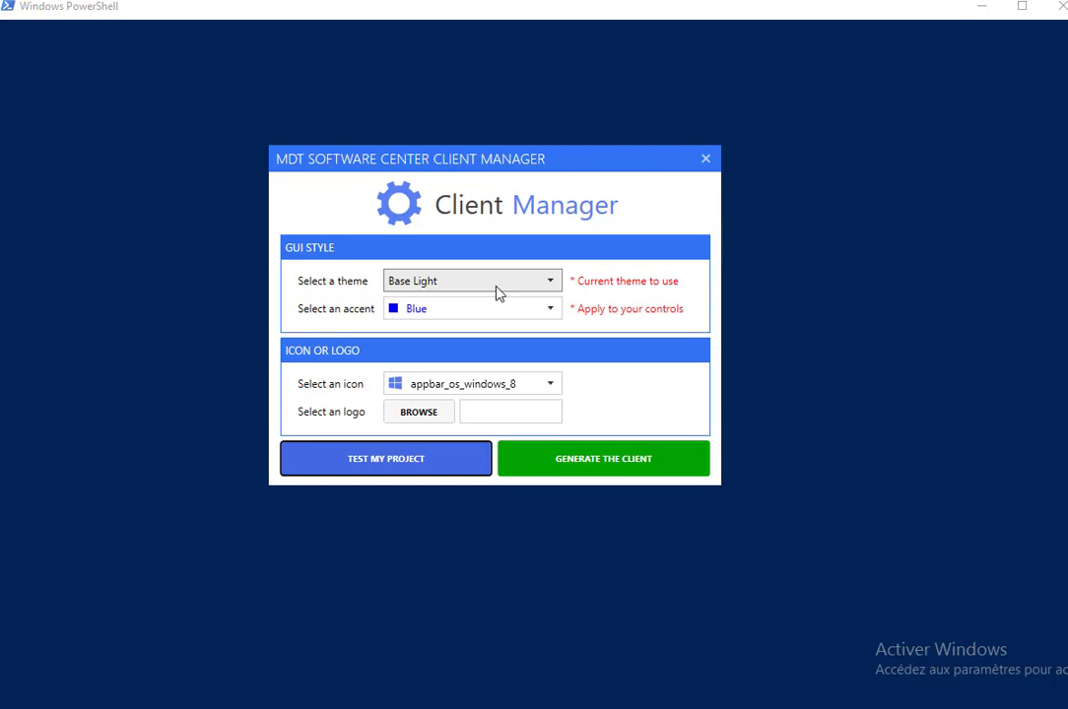
mouse_move(544, 287)
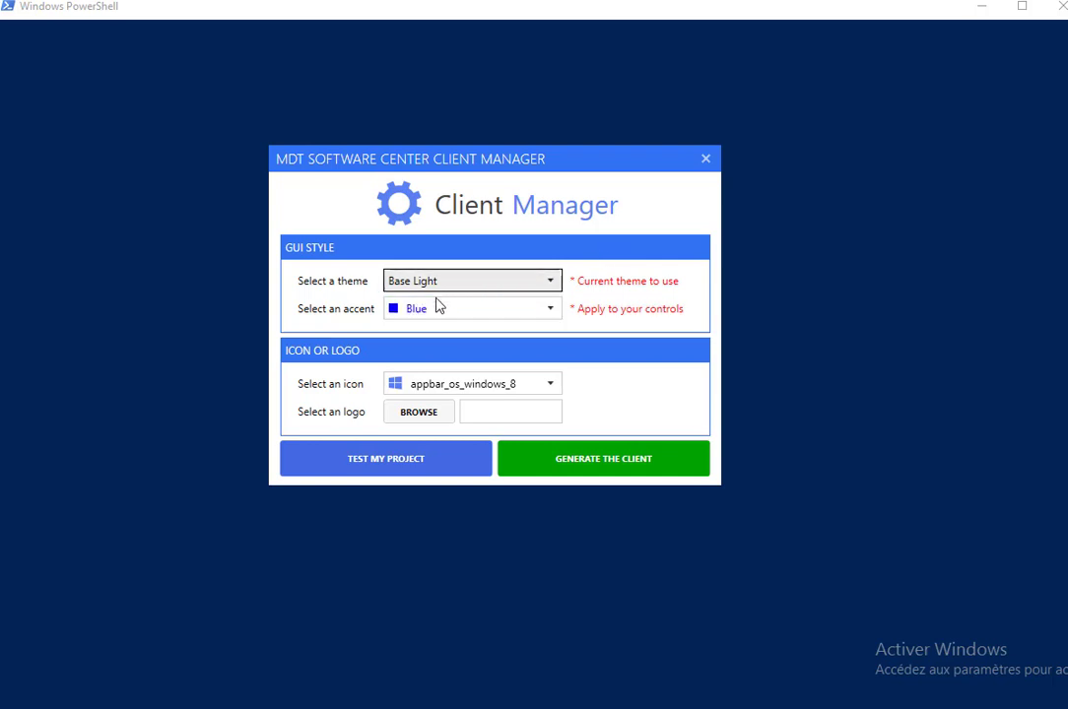
mouse_move(494, 315)
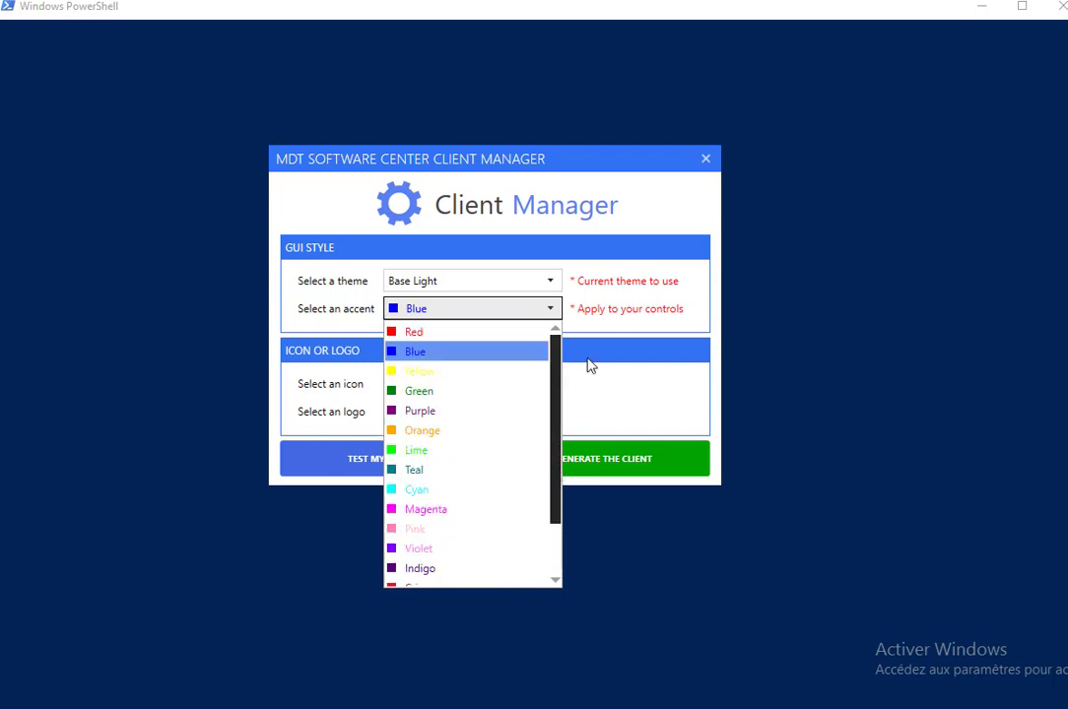
Keep Blue as the accent colour after browsing the accent options
click(414, 350)
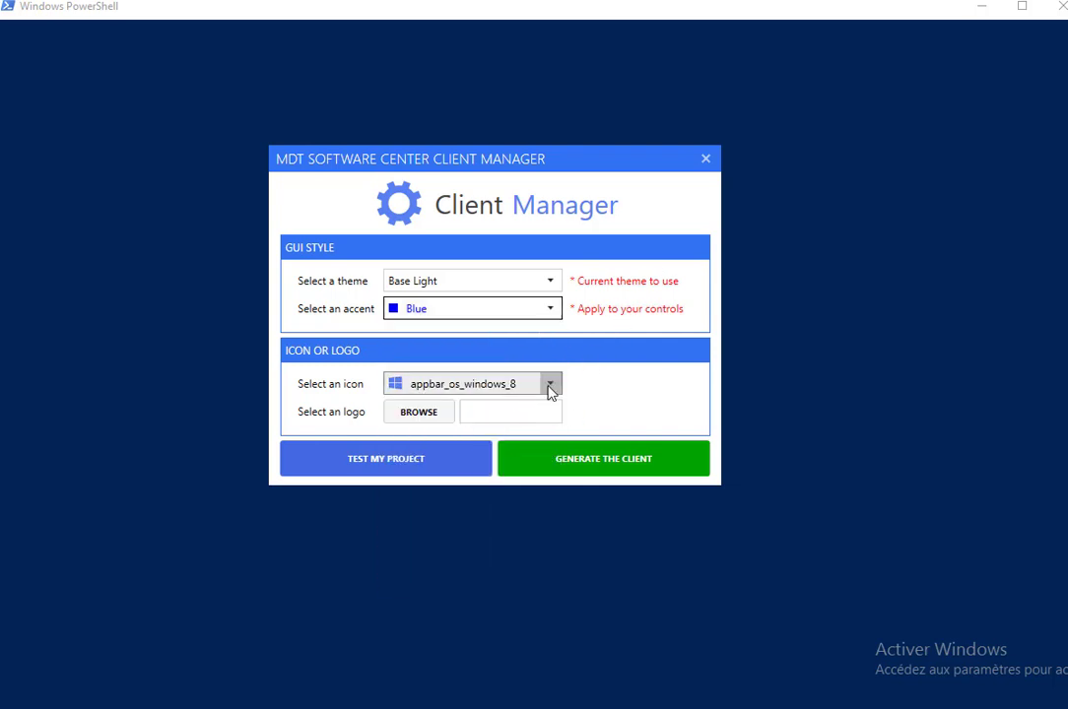
click(548, 382)
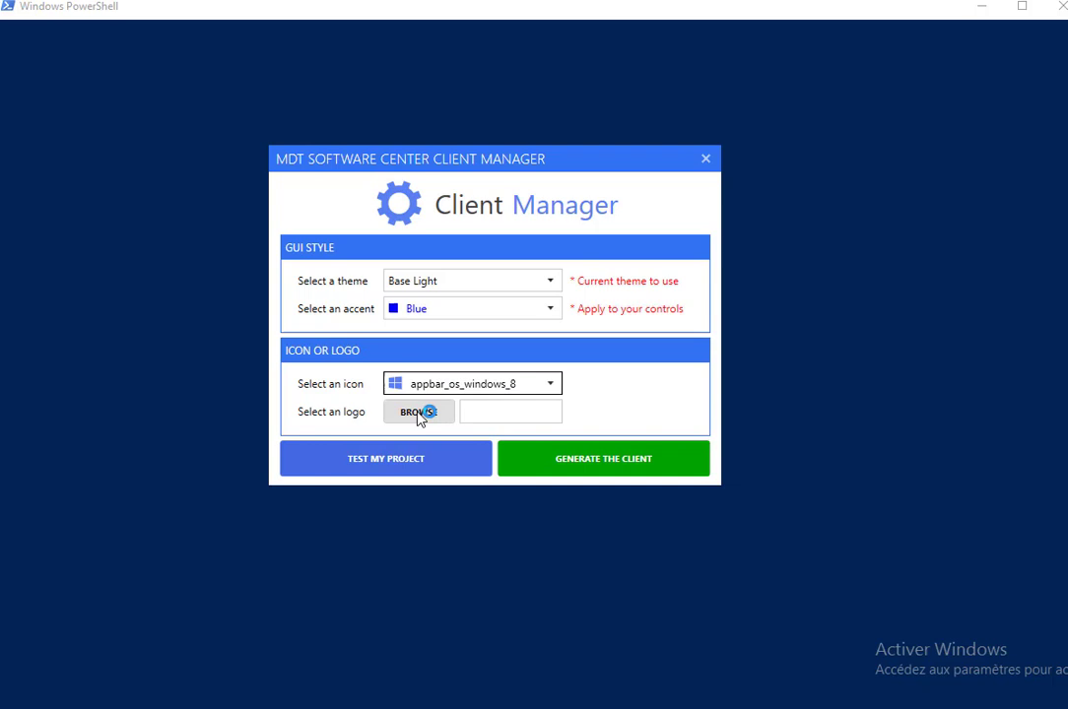
mouse_move(555, 483)
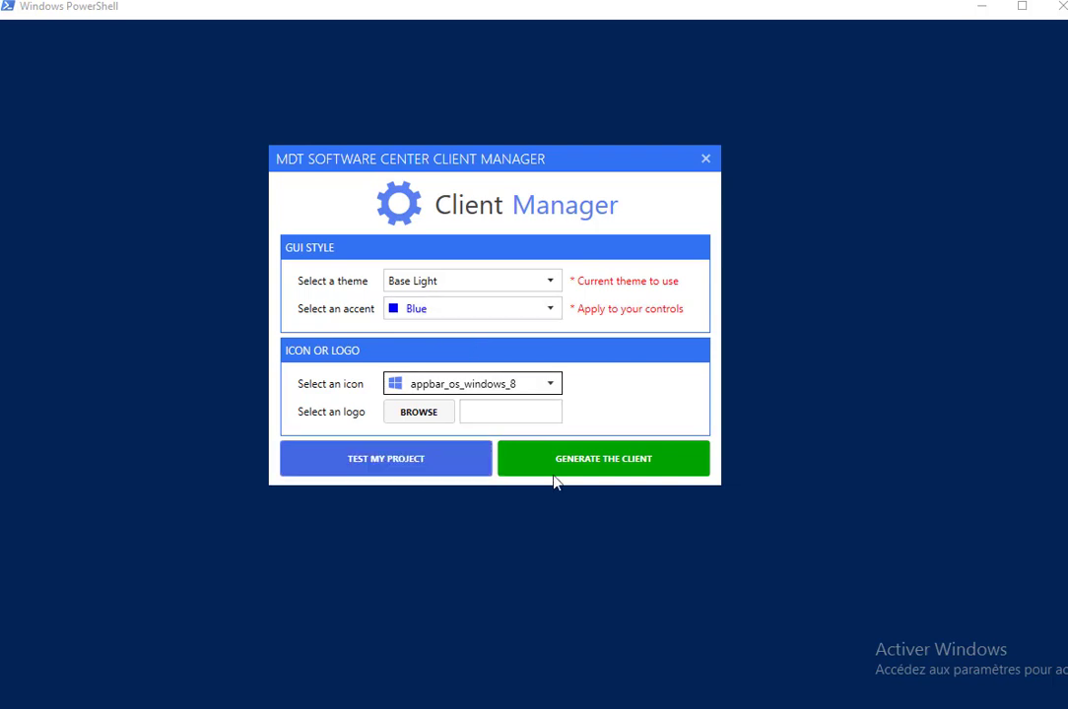
mouse_move(451, 445)
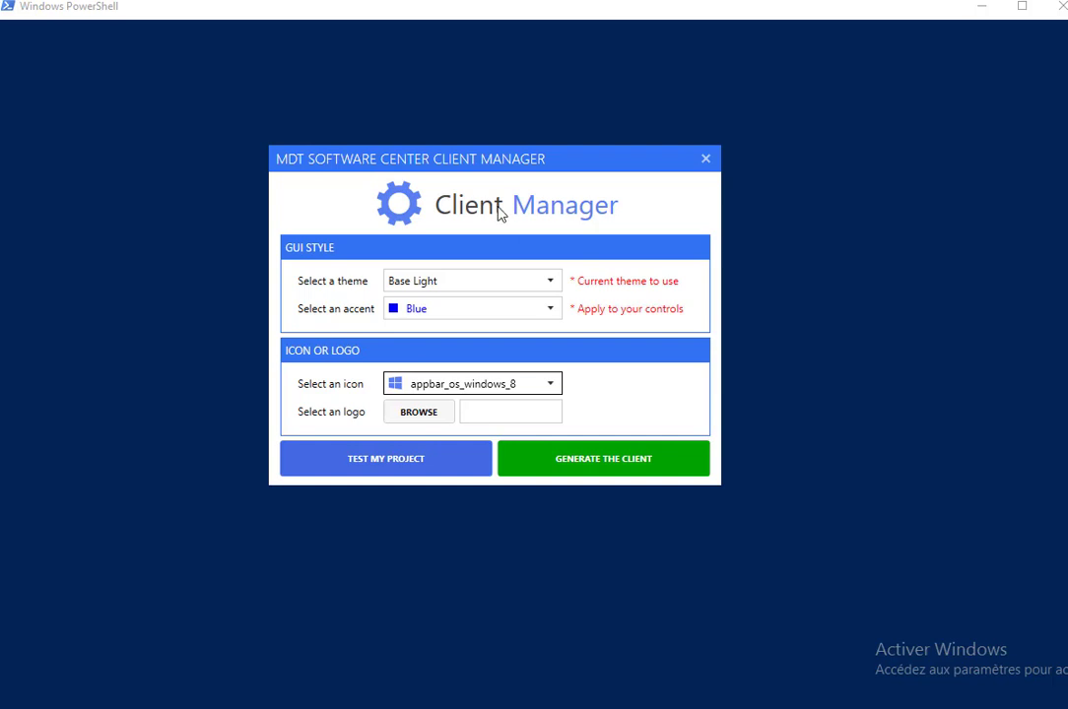
mouse_move(579, 382)
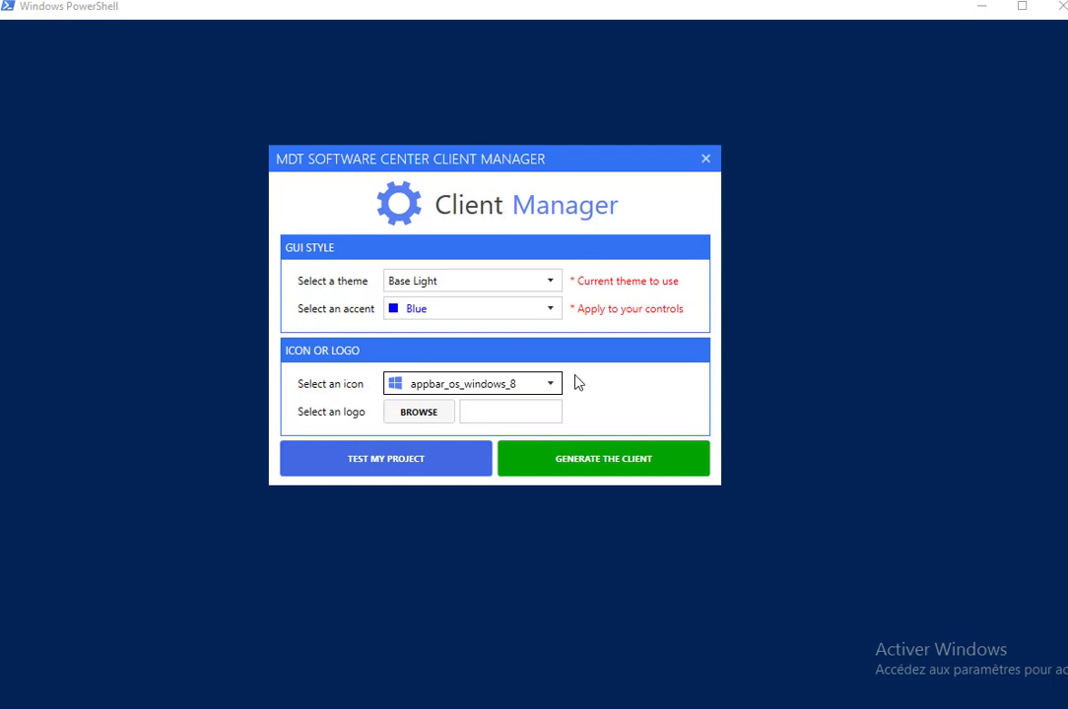
click(602, 457)
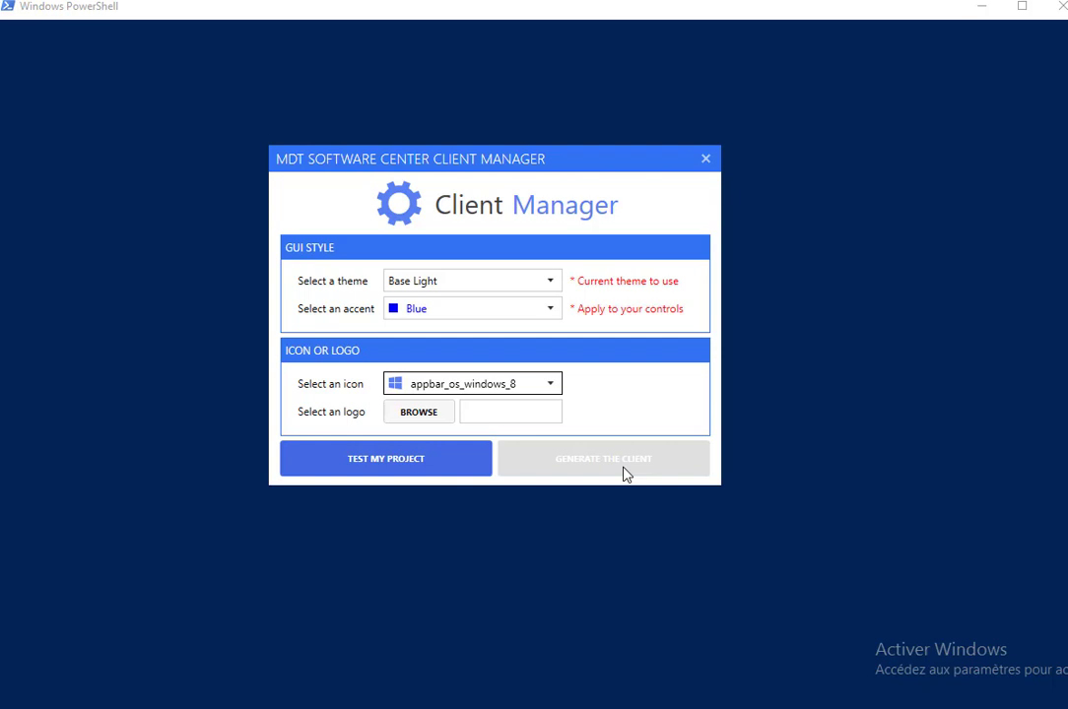
mouse_move(472, 368)
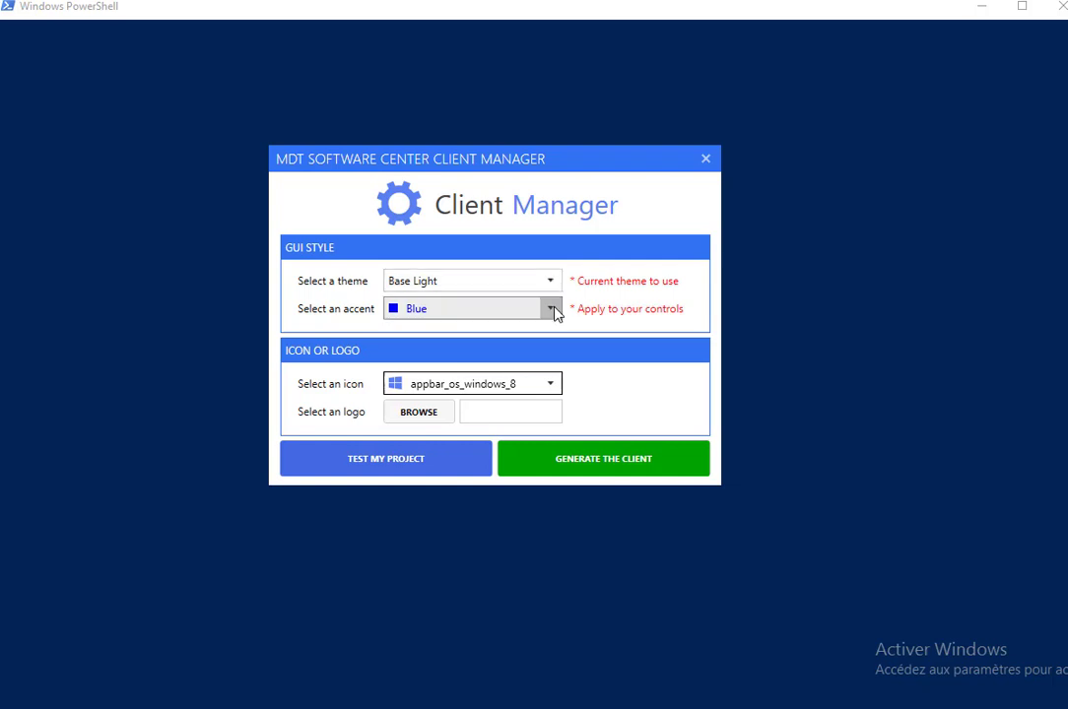
Change the accent colour to Red and preview the client with Test My Project
click(550, 307)
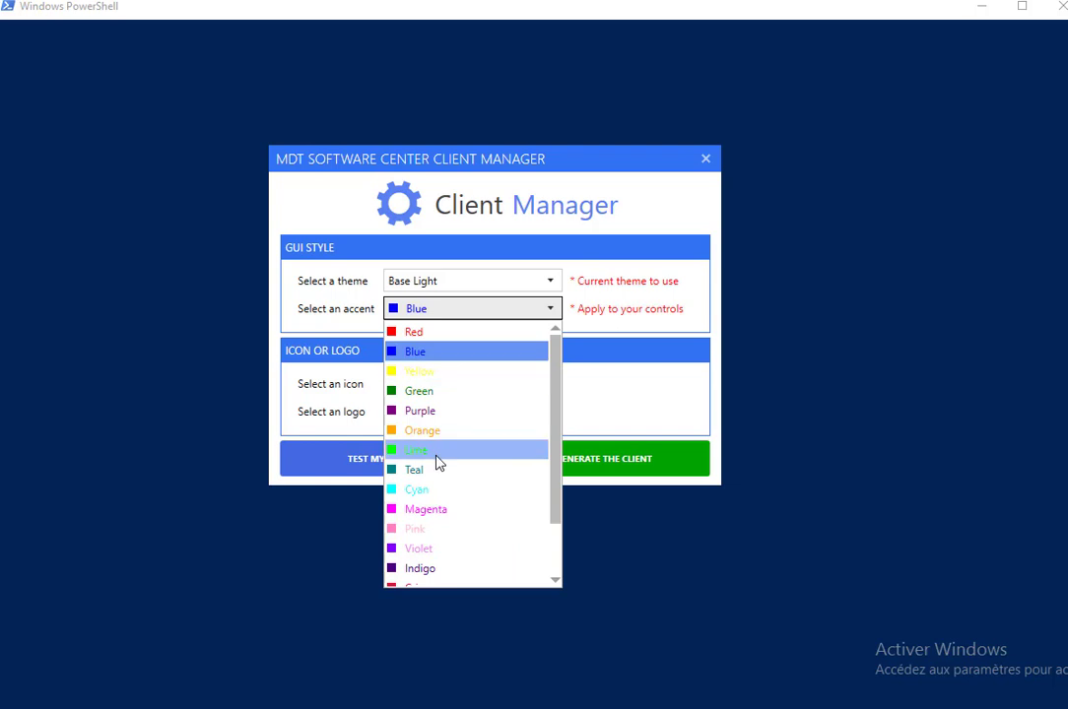
click(413, 331)
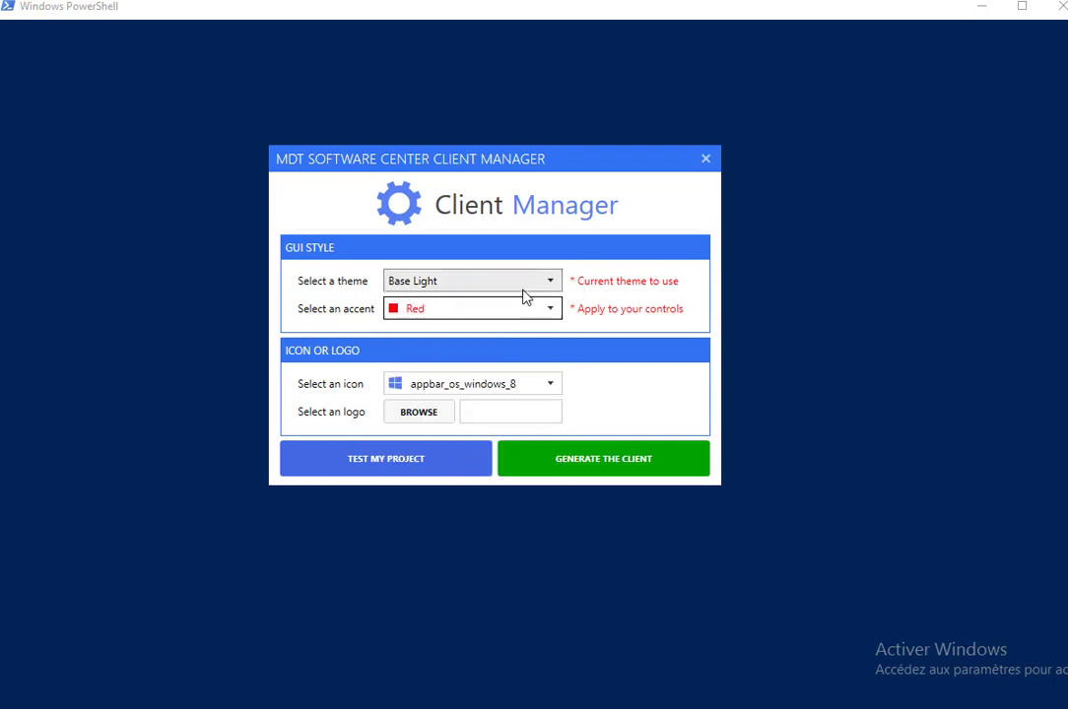
click(417, 412)
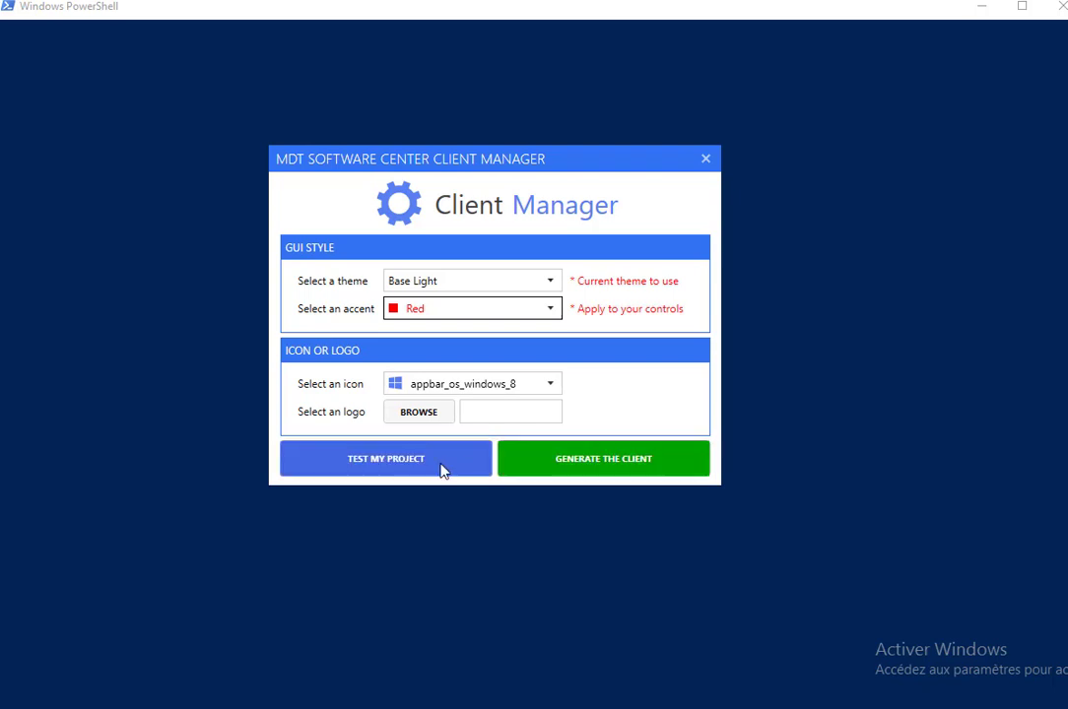
click(386, 457)
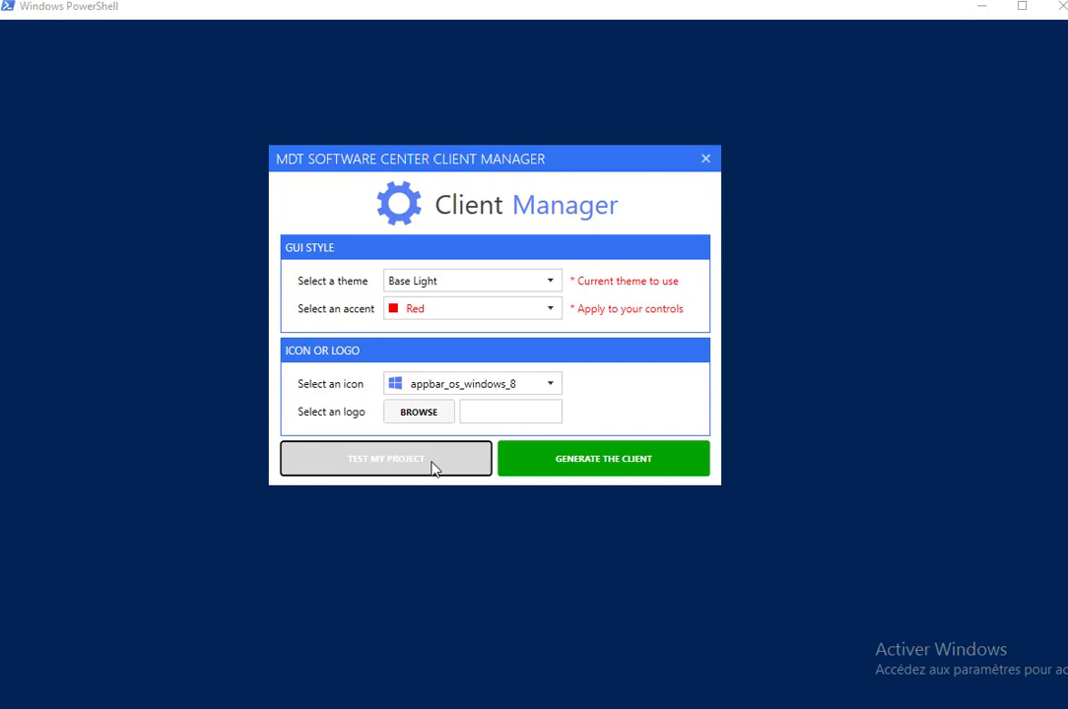
click(384, 457)
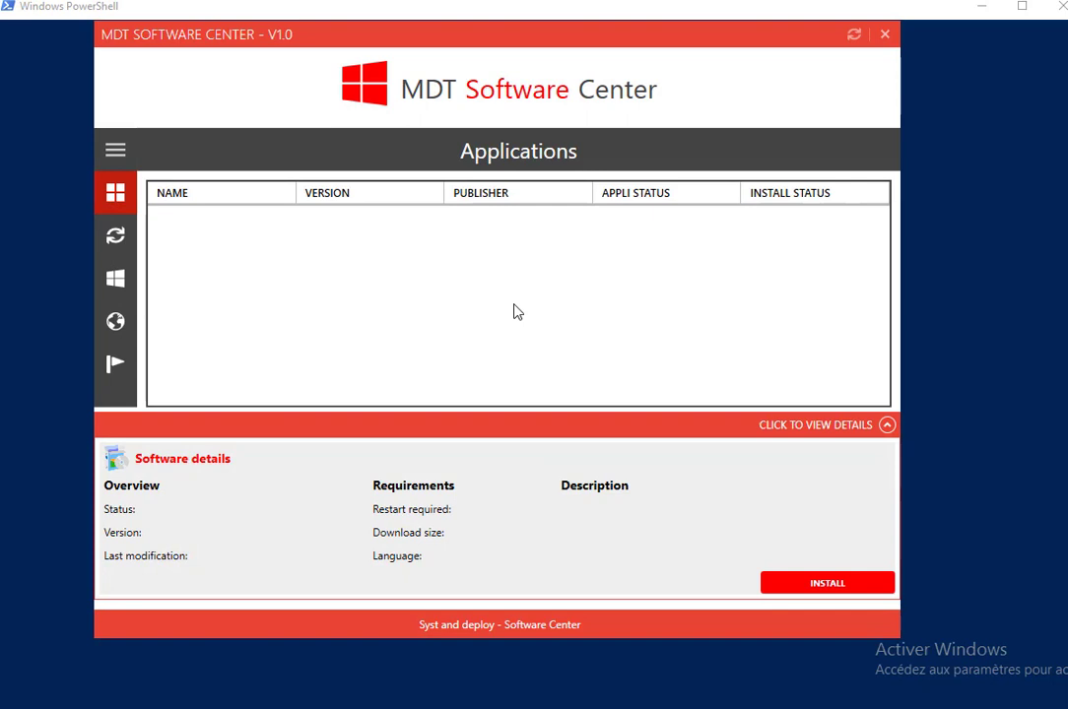
mouse_move(502, 27)
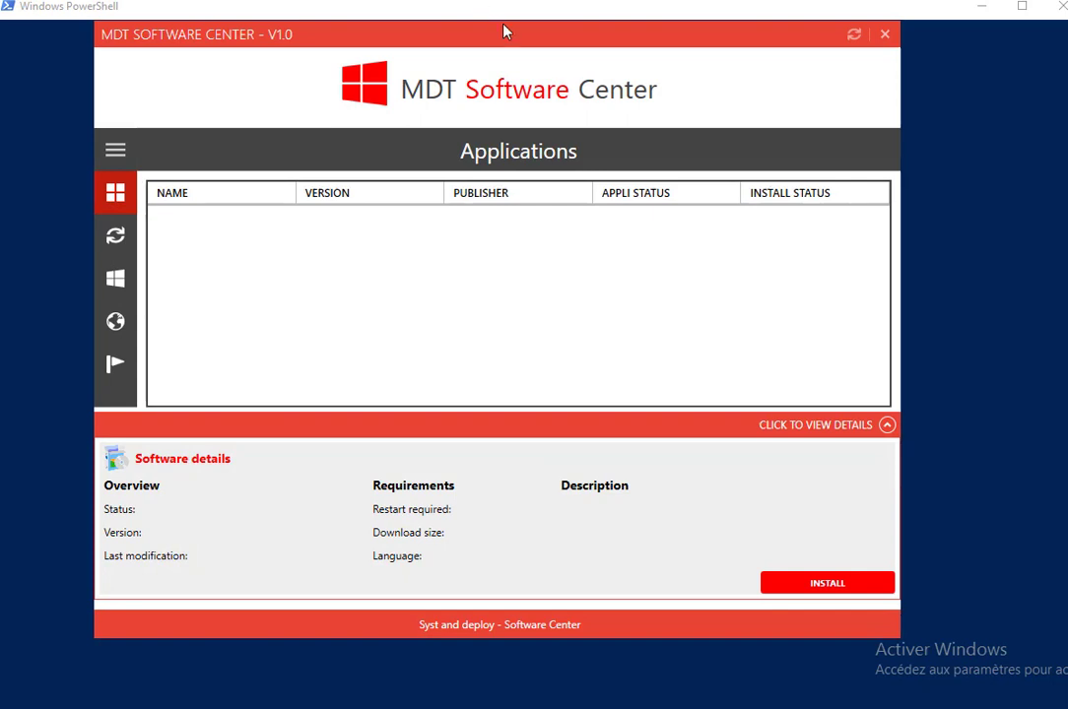
mouse_move(428, 201)
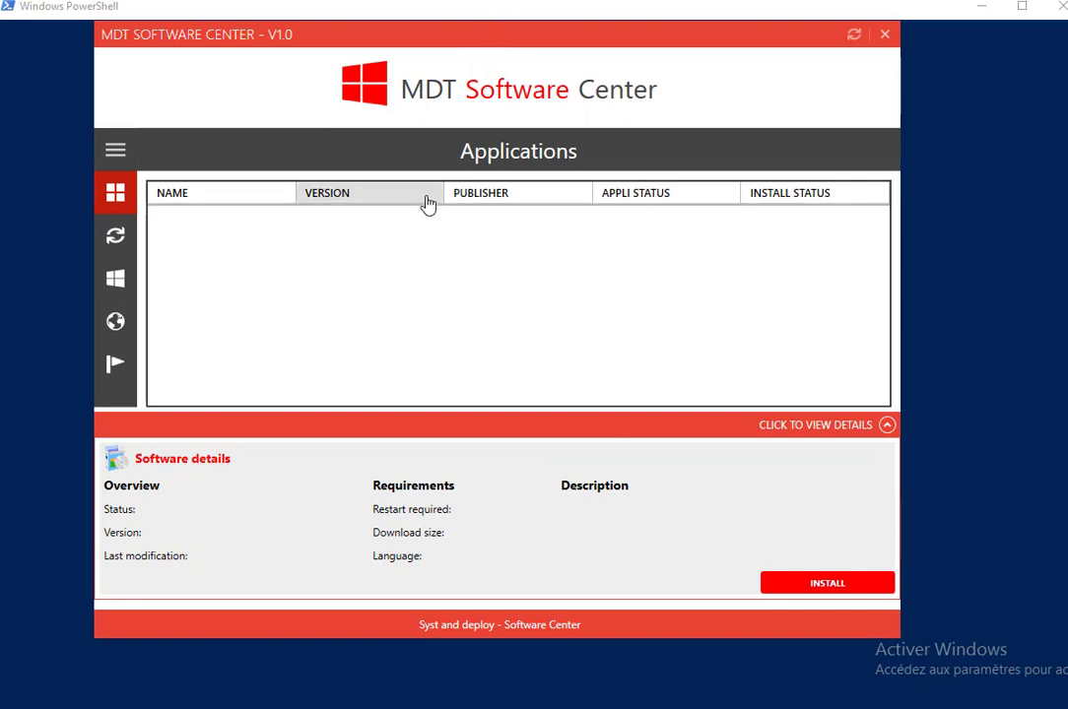
mouse_move(883, 37)
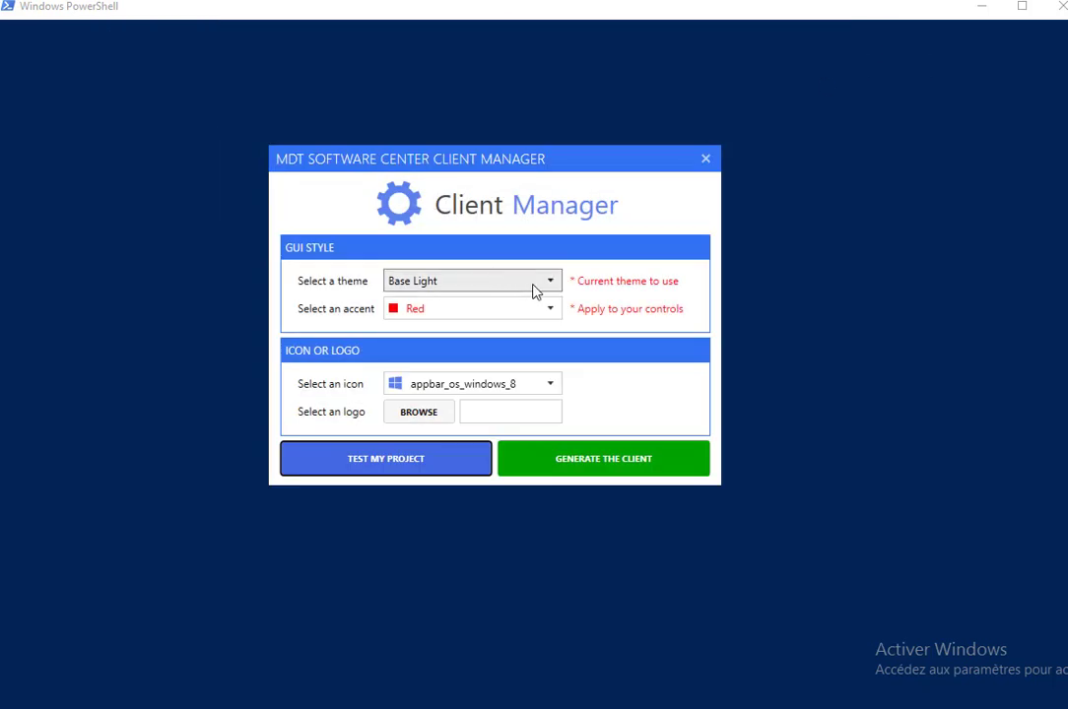
Switch the theme to Base Dark, accent back to Blue and icon to appbar_brick
click(471, 280)
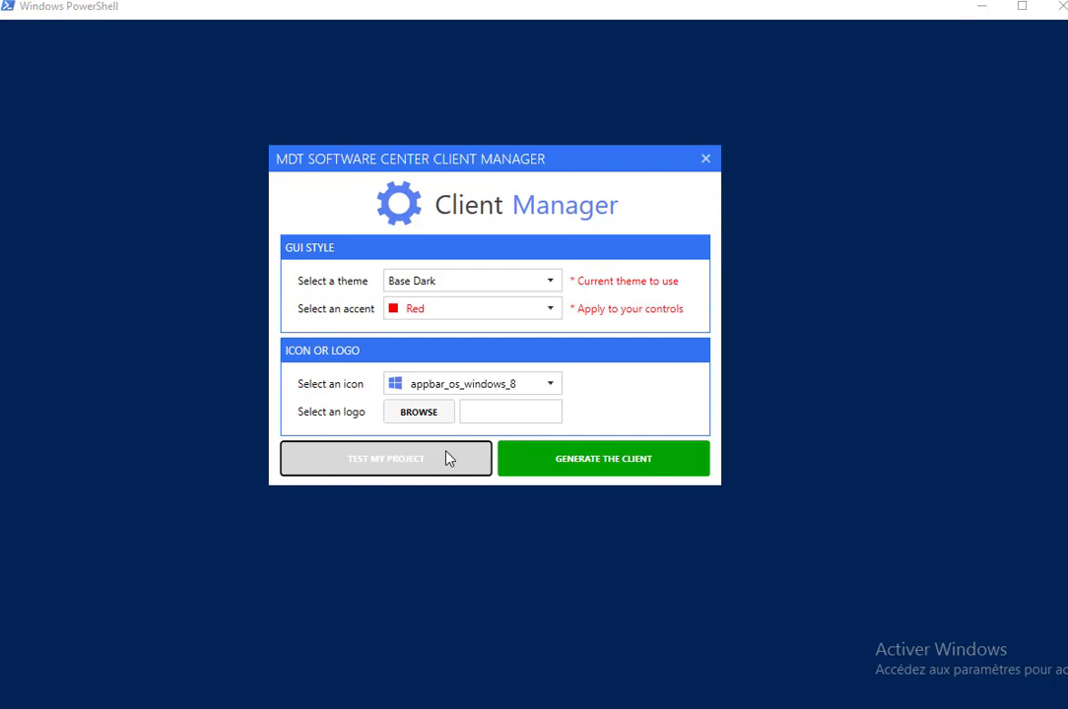
click(384, 457)
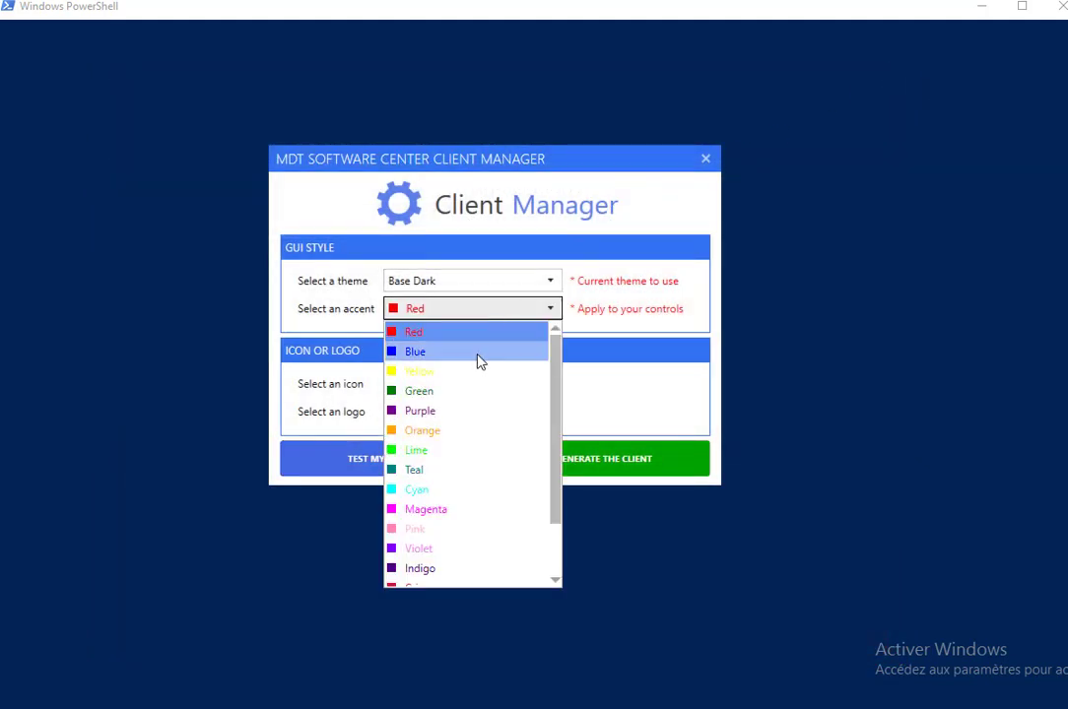
click(413, 350)
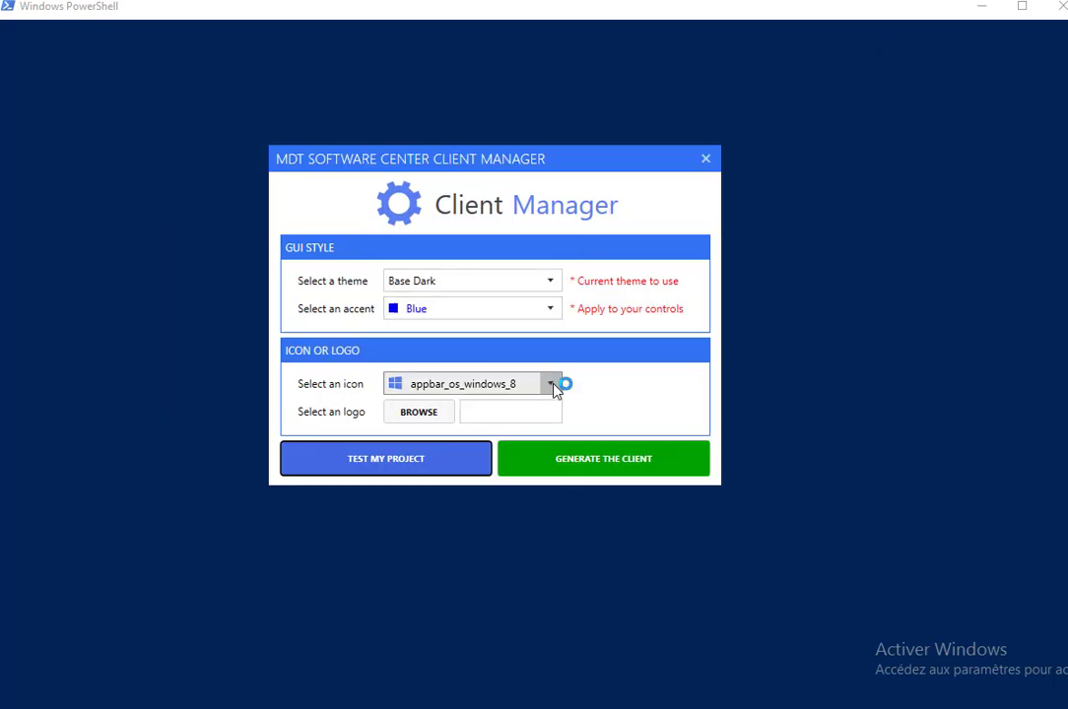
click(548, 382)
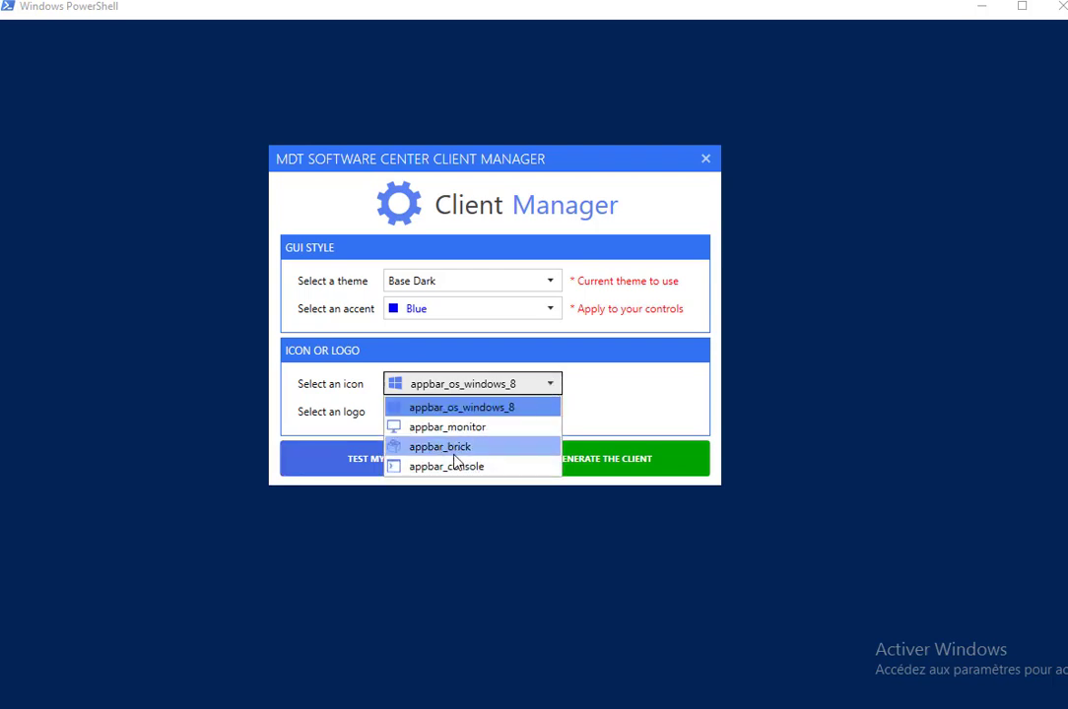
click(441, 445)
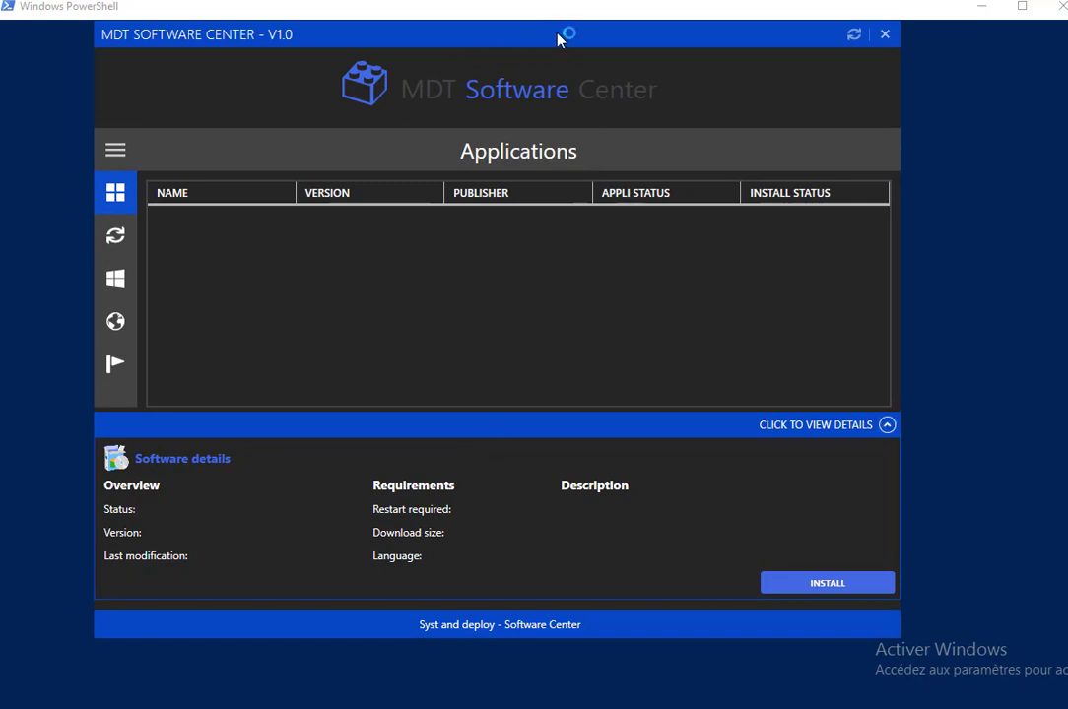
mouse_move(886, 36)
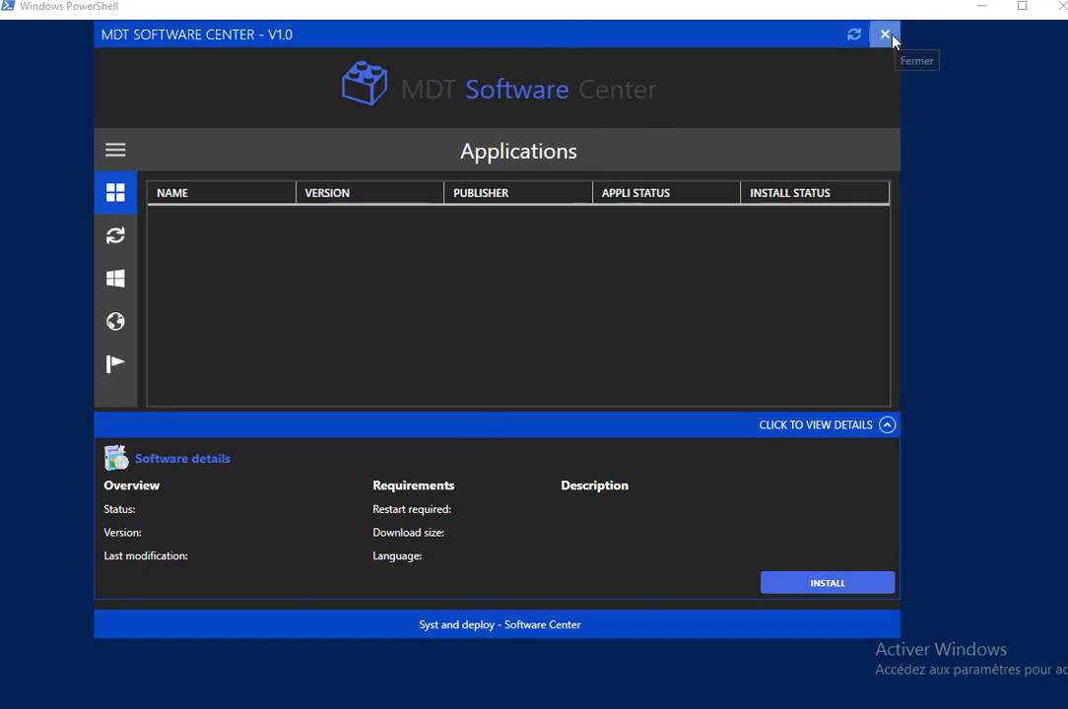
mouse_move(885, 35)
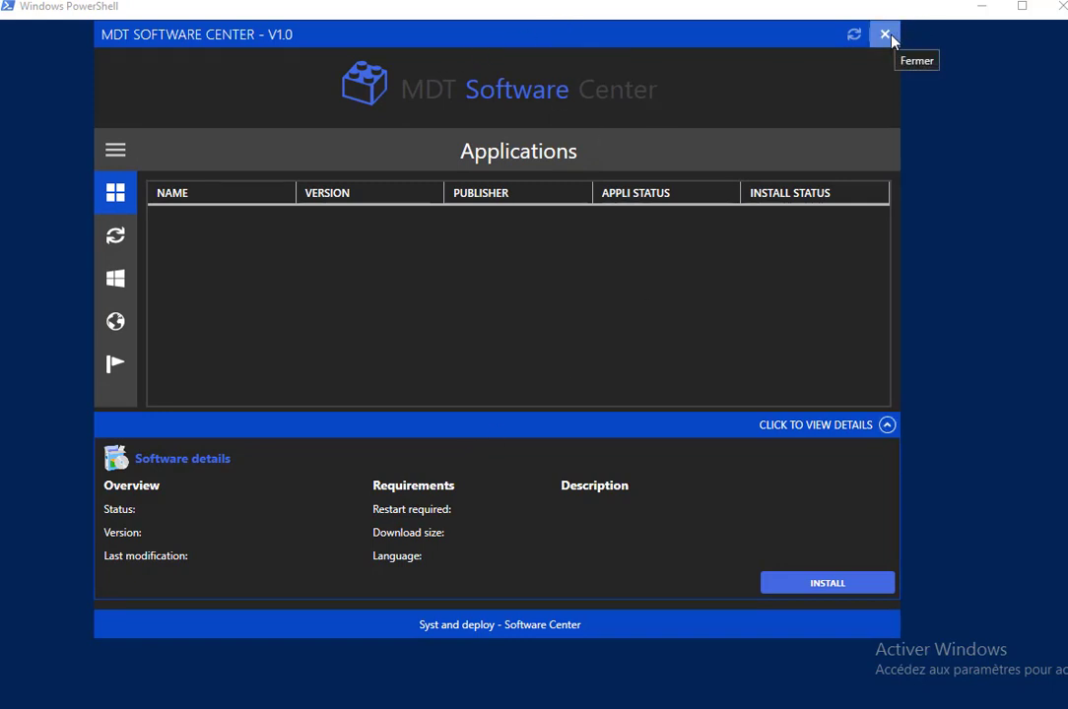